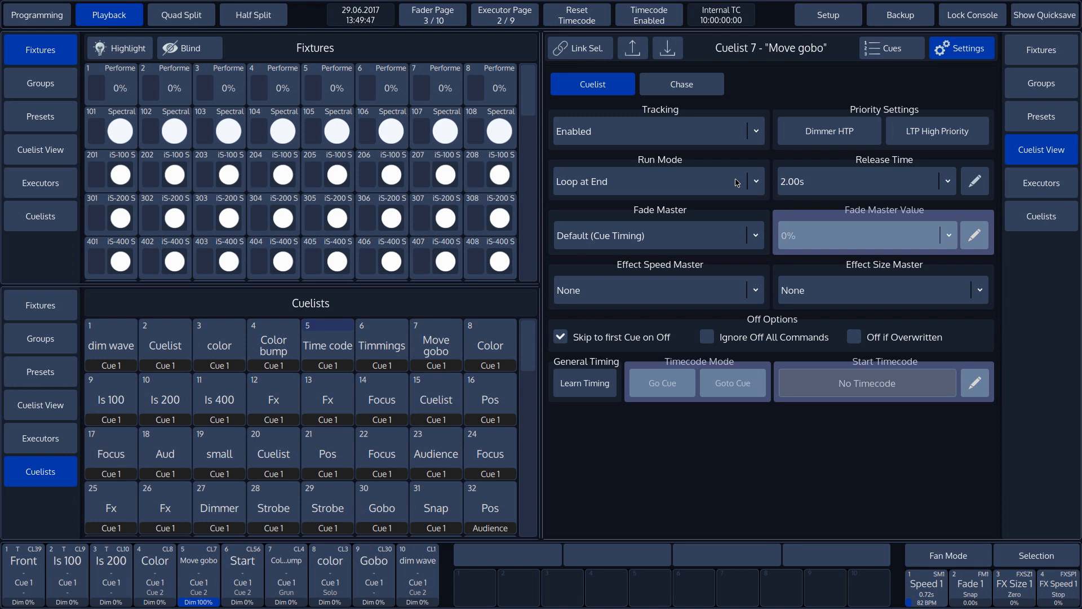
List the Effect Speed Master choices for cuelist 7 'Move gobo', leaving it set to None
click(756, 289)
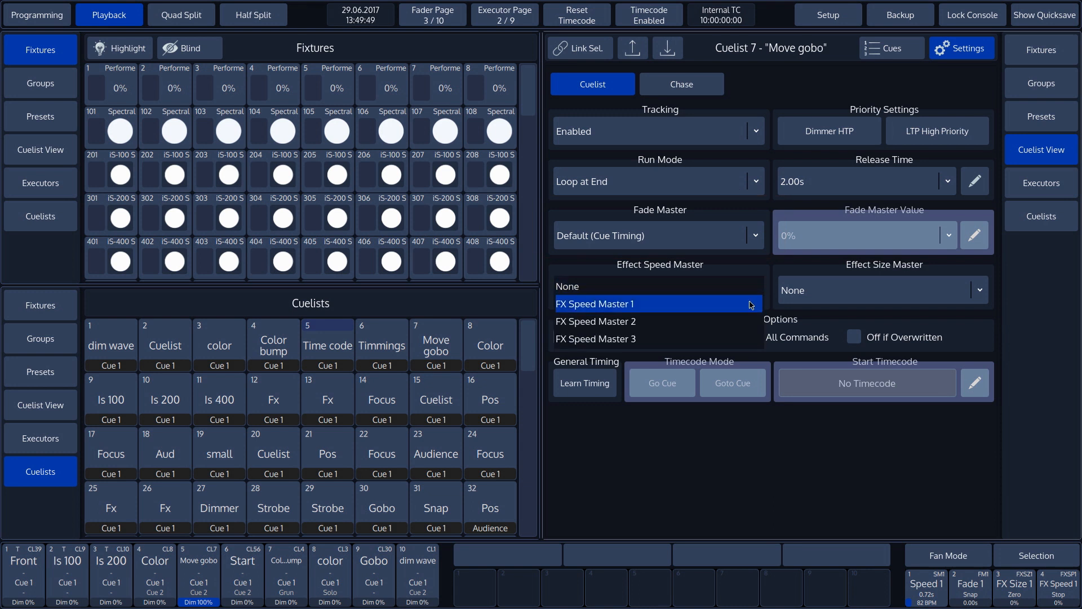